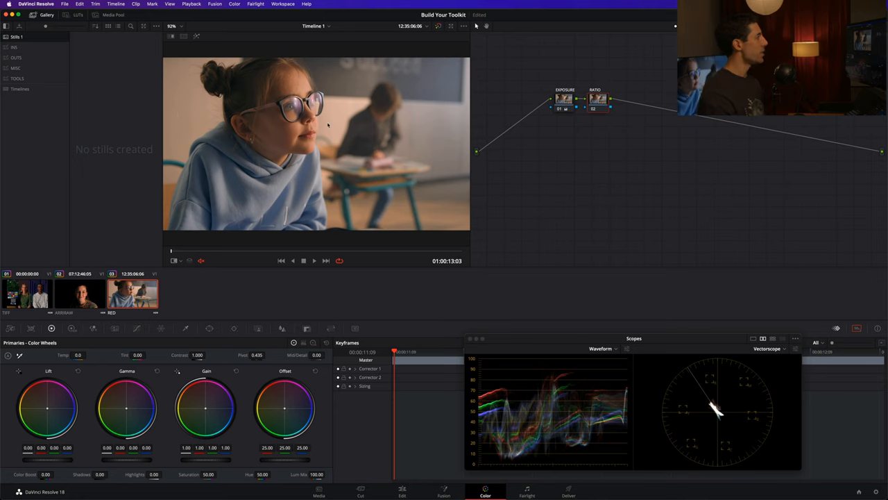
mouse_move(269, 137)
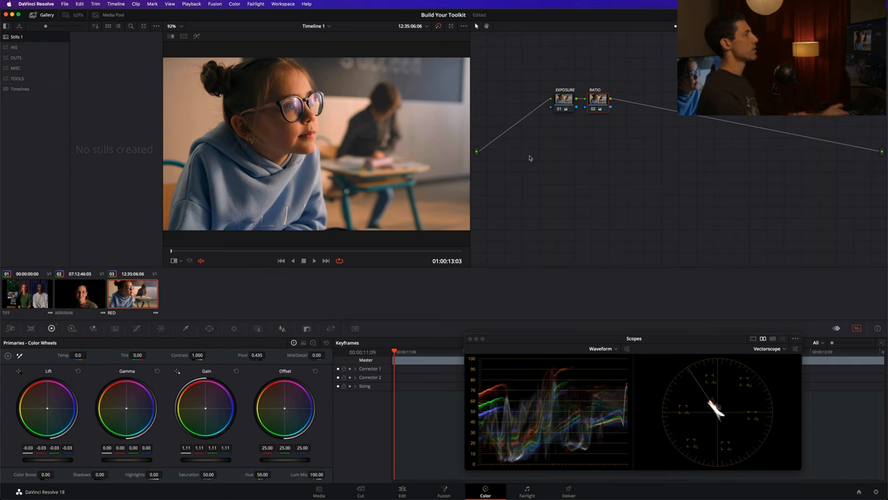
- Add a serial node after the grade and apply the Grayscale Ramp generator to it
right_click(117, 47)
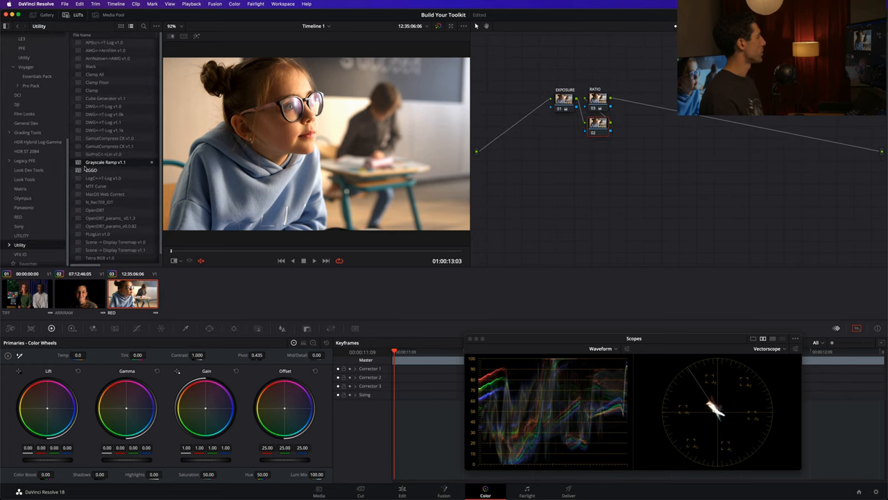
double_click(106, 161)
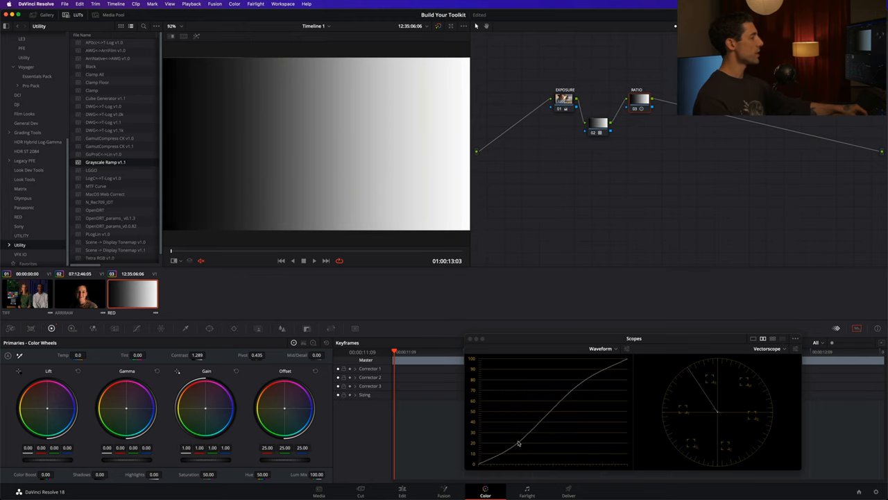
- Raise the Primaries Contrast on the ramp until its waveform bends into an S-curve
left_click_drag(519, 444, 511, 452)
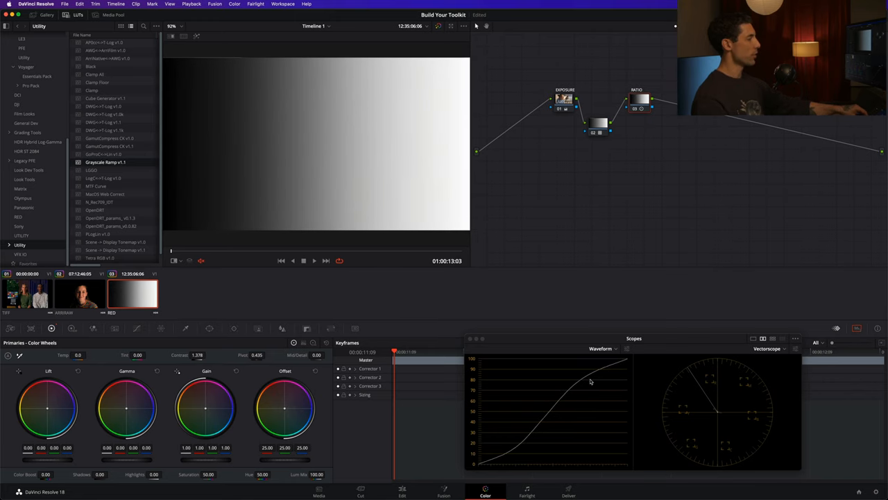
left_click_drag(201, 355, 194, 355)
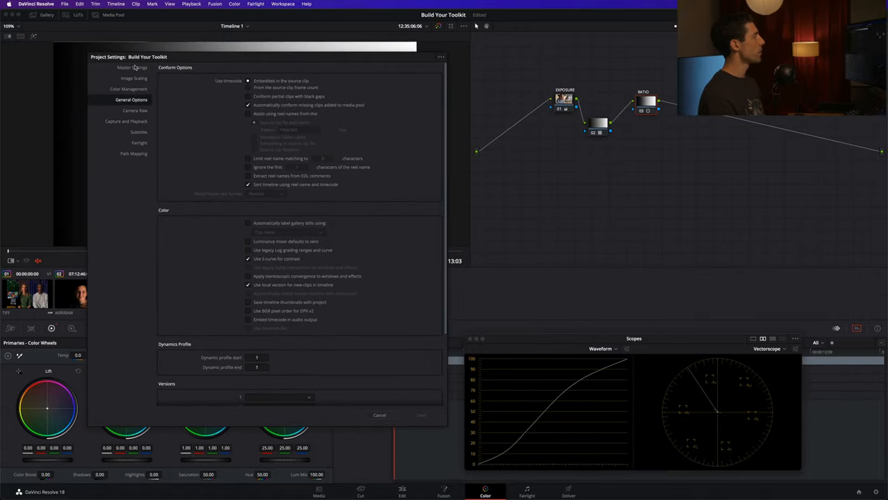
mouse_move(127, 103)
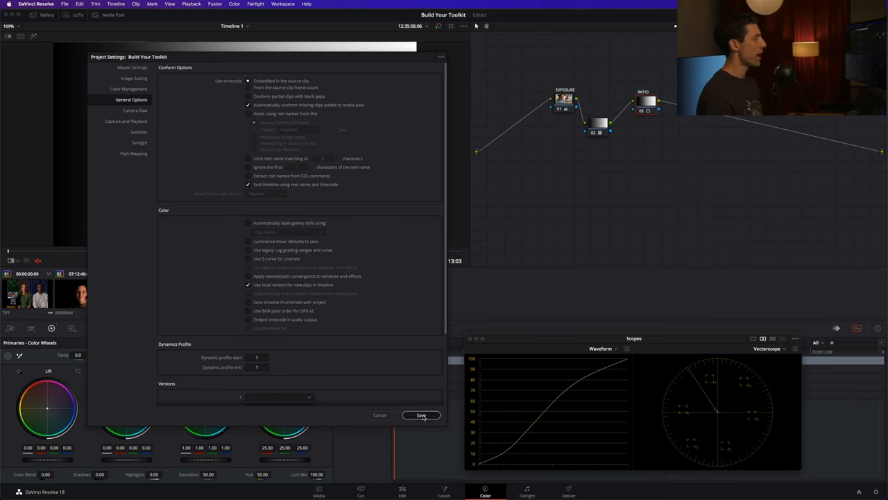
- Save the project settings with the chosen color options
left_click(422, 415)
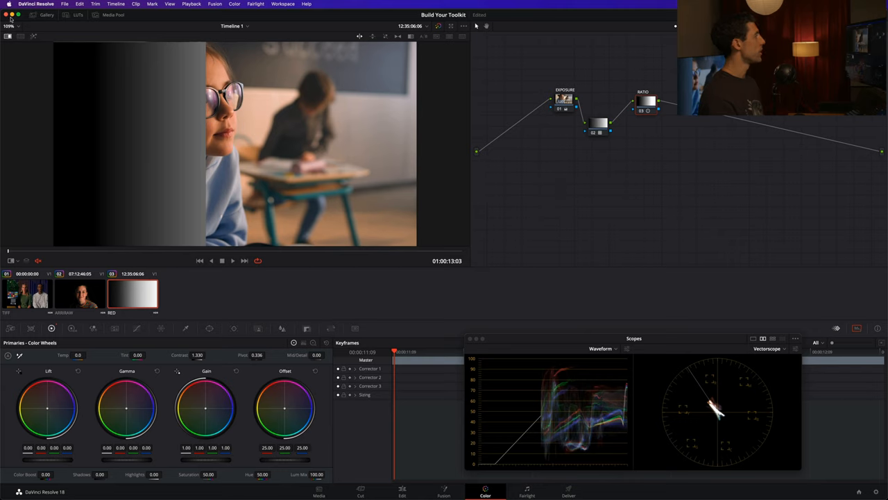
- Bring up the viewer's still options to wipe the ramp against the classroom clip
right_click(132, 291)
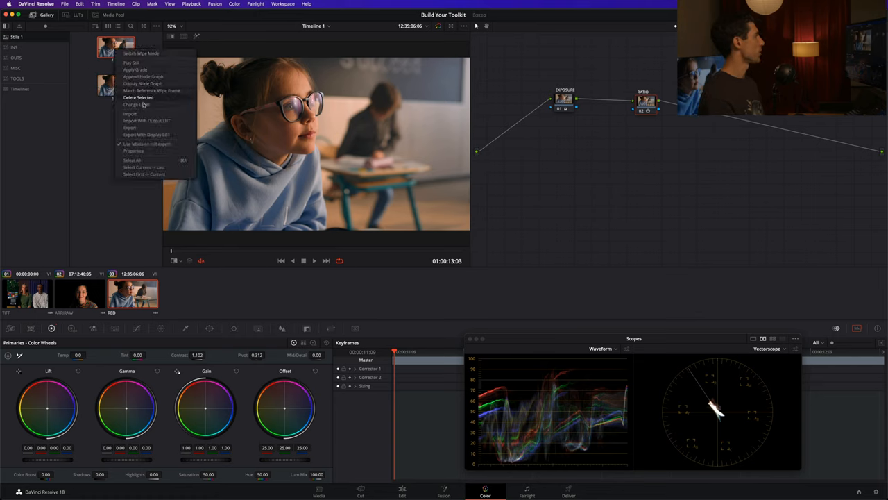
left_click(138, 97)
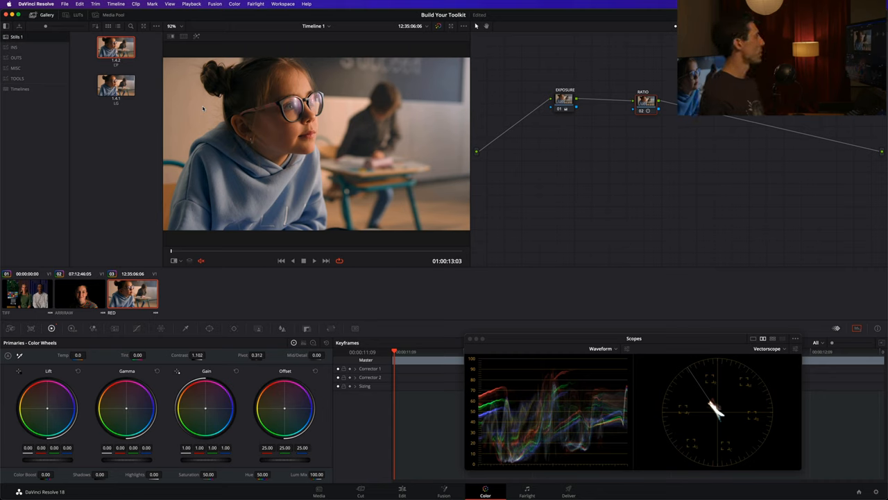
mouse_move(608, 132)
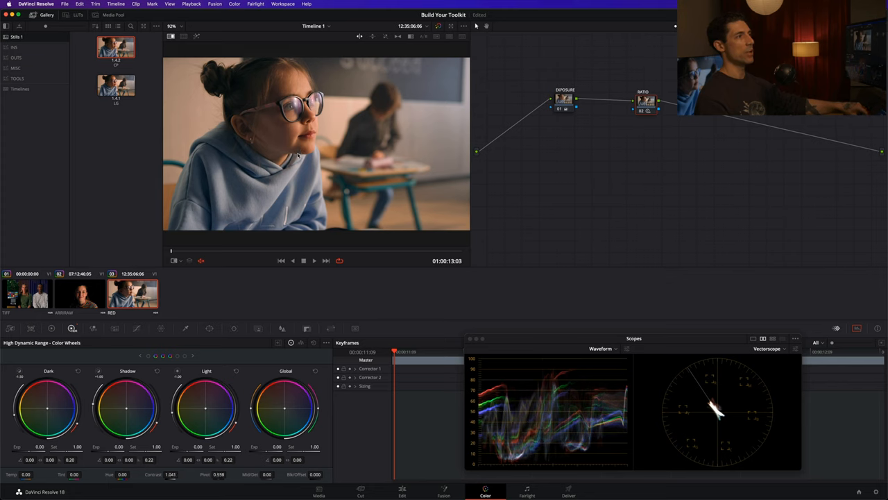
- Switch the Color Wheels palette from Primaries to the HDR wheels
left_click_drag(220, 475, 239, 475)
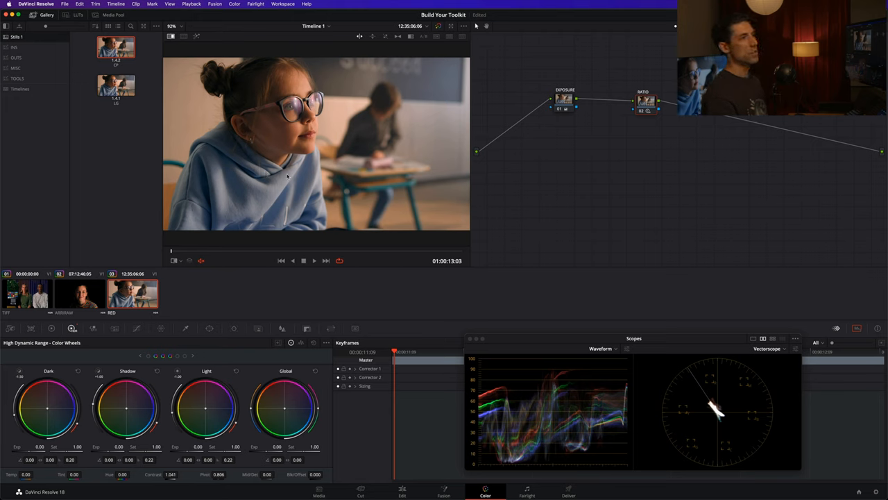
mouse_move(493, 151)
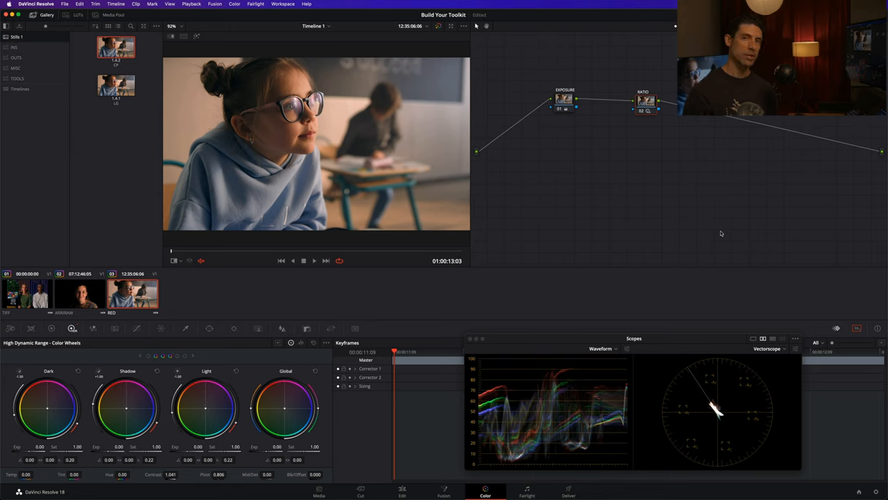
mouse_move(388, 83)
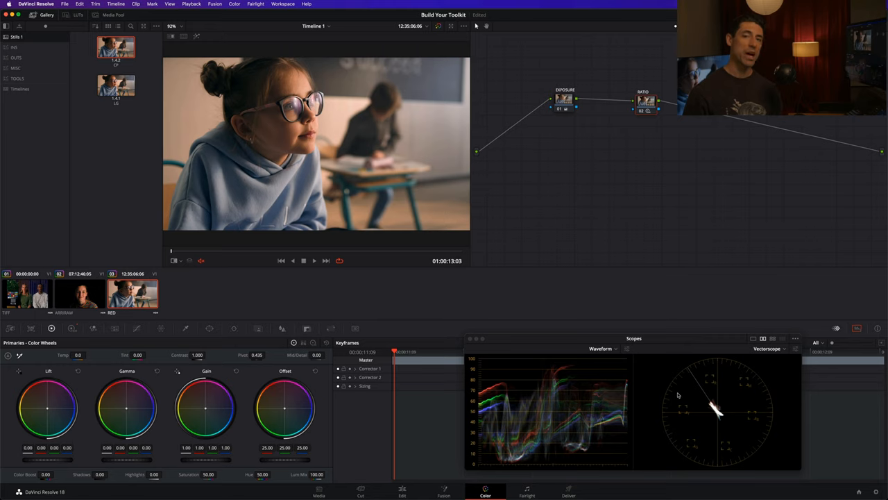
mouse_move(292, 290)
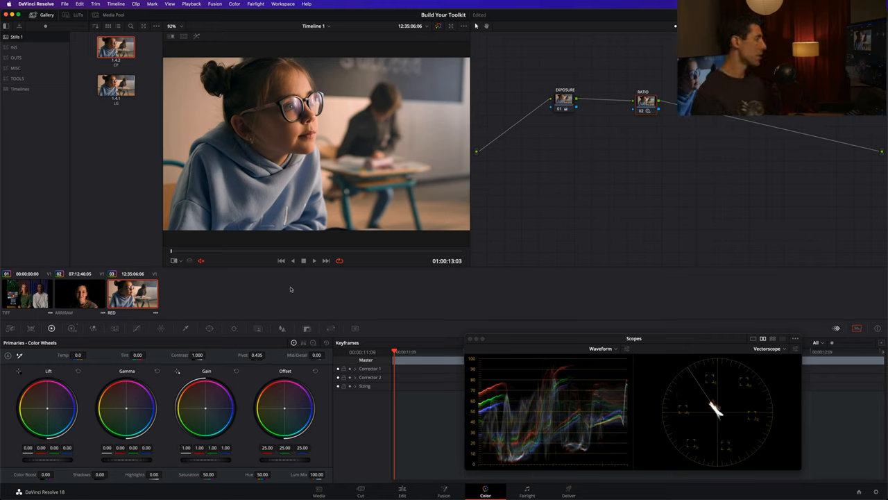